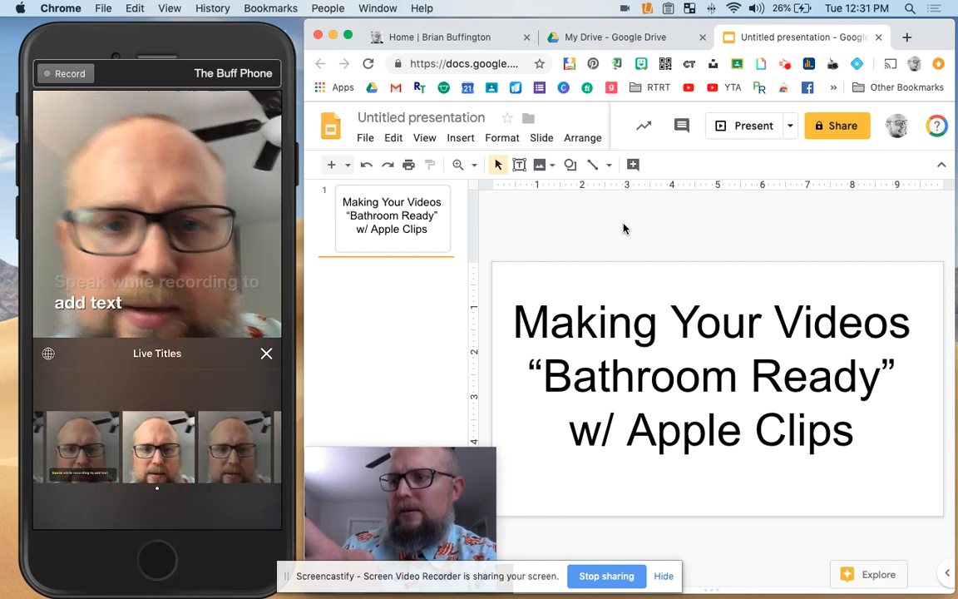
Step: Apply the chosen live caption style and begin recording the captioned selfie clip
{"action": "left_click", "coordinate": [266, 352]}
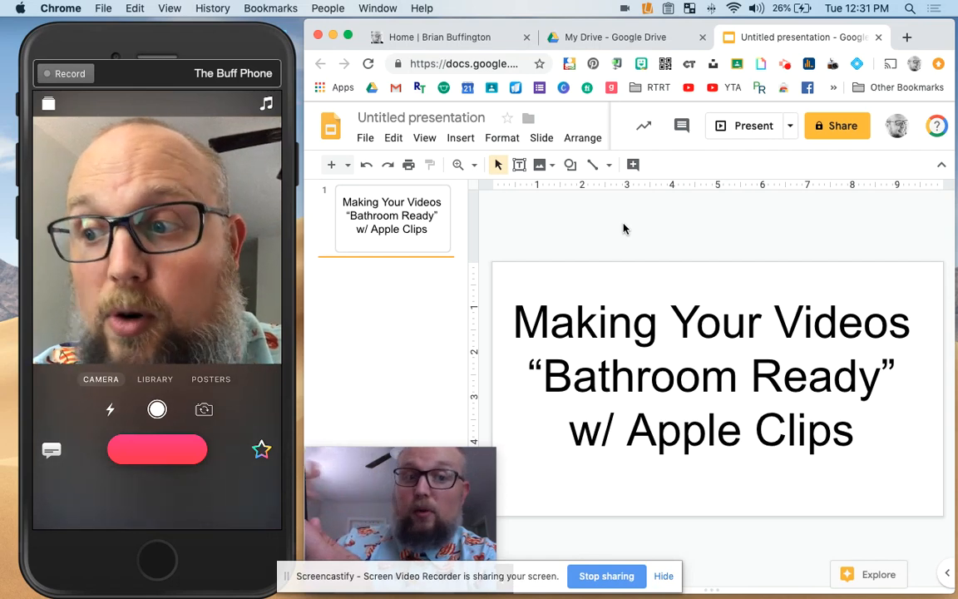
{"action": "left_click", "coordinate": [157, 449]}
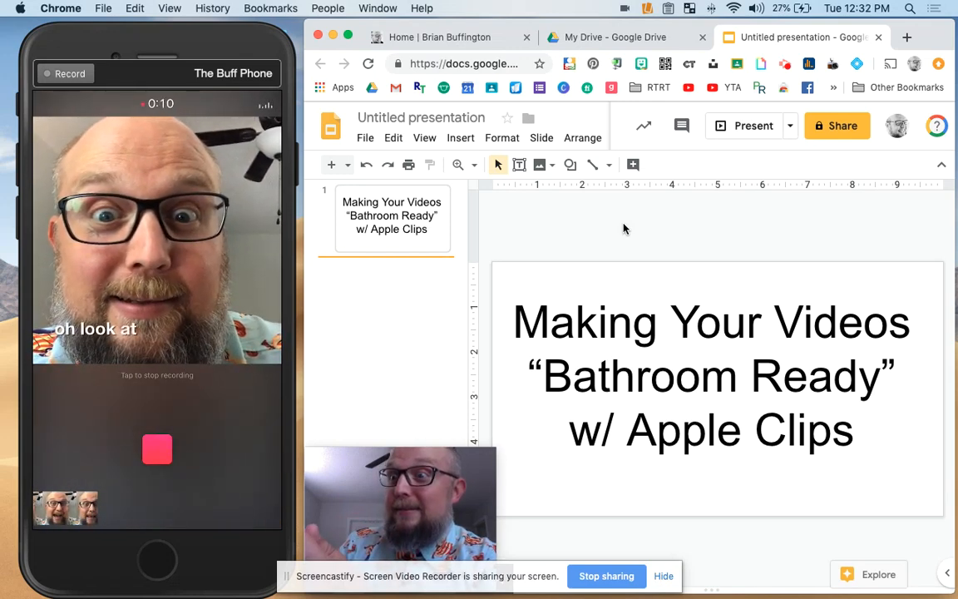
Step: Stop recording so the captioned selfie clip lands in the timeline as the first clip
{"action": "left_click", "coordinate": [156, 449]}
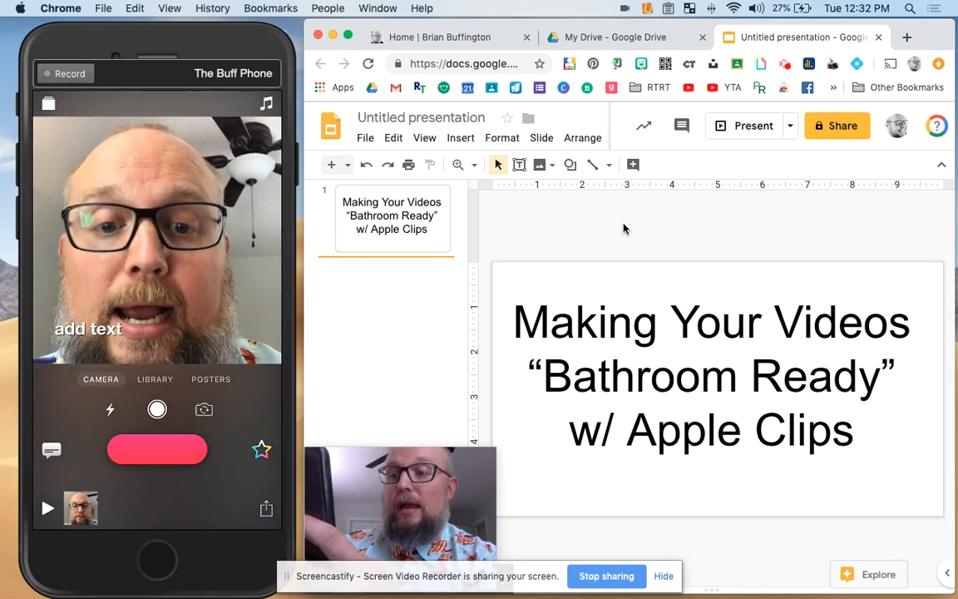
Step: Switch to the photo library and load the outdoor tree photo with the yellow caption banner
{"action": "left_click", "coordinate": [155, 379]}
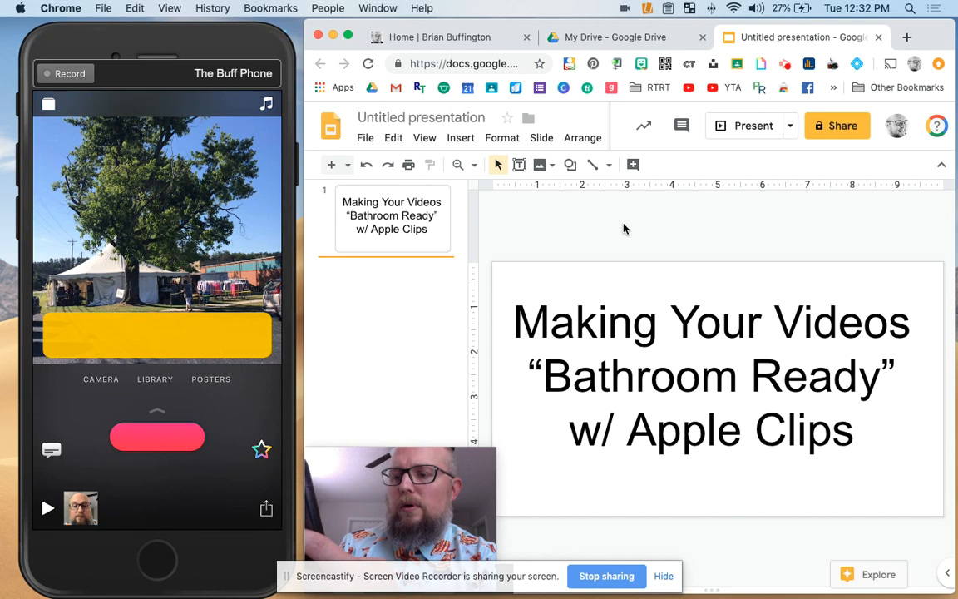
Step: Record captioned narration over the tree photo as a second clip, then select the first clip
{"action": "left_click", "coordinate": [156, 436]}
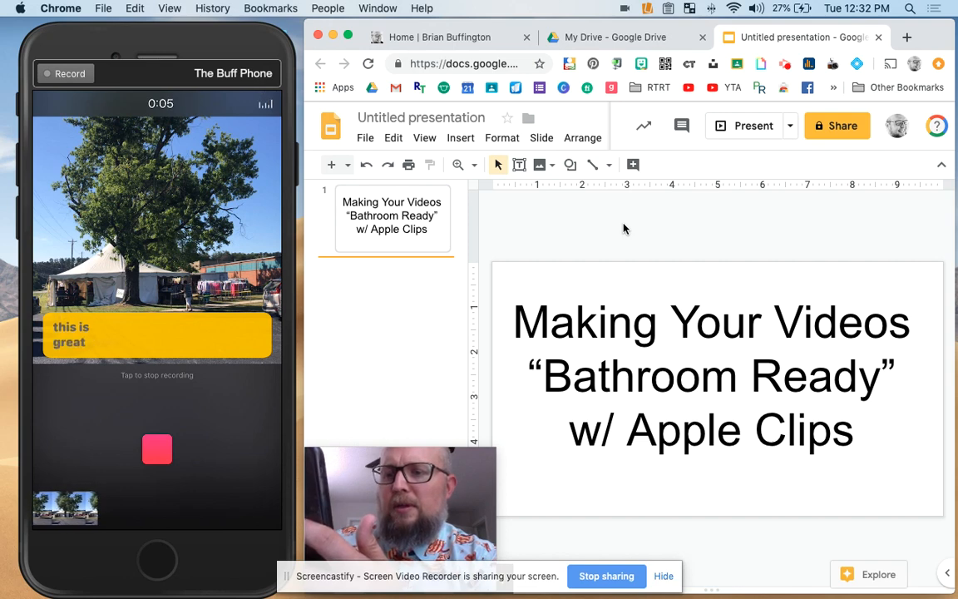
{"action": "left_click", "coordinate": [157, 449]}
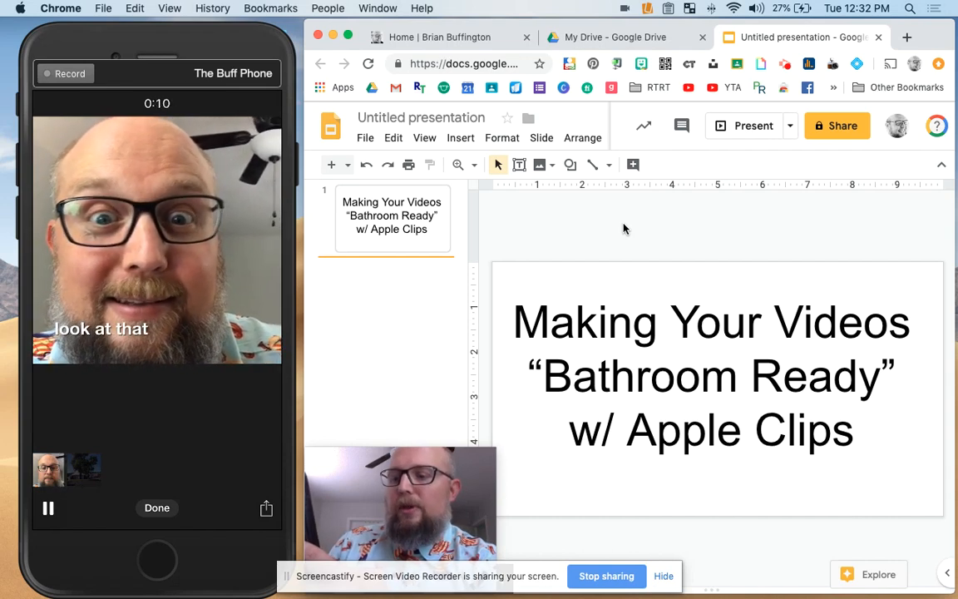
{"action": "left_click", "coordinate": [46, 508]}
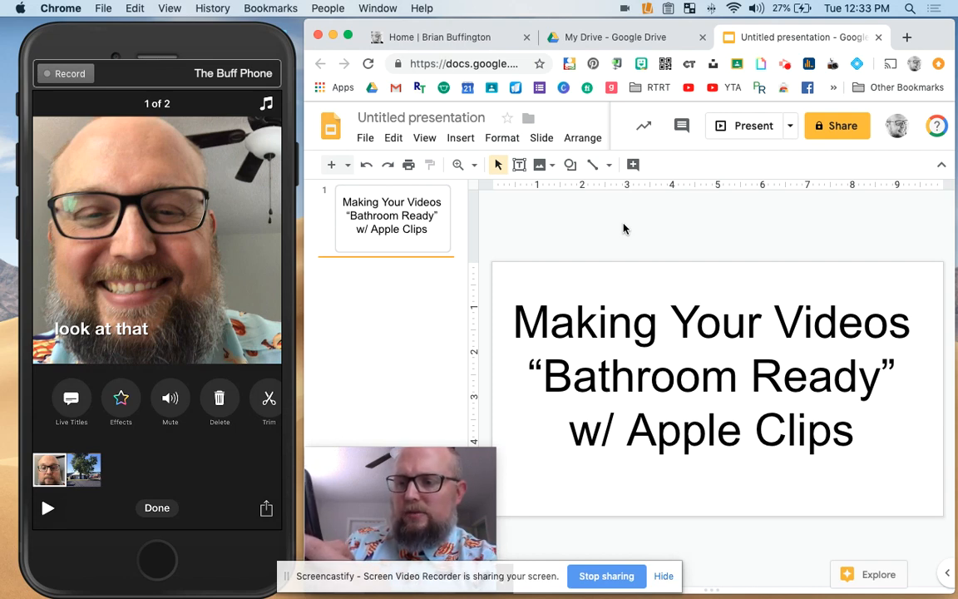
Step: Edit the first clip's transcript to end with "look at that!!!!" and confirm it
{"action": "left_click", "coordinate": [70, 398]}
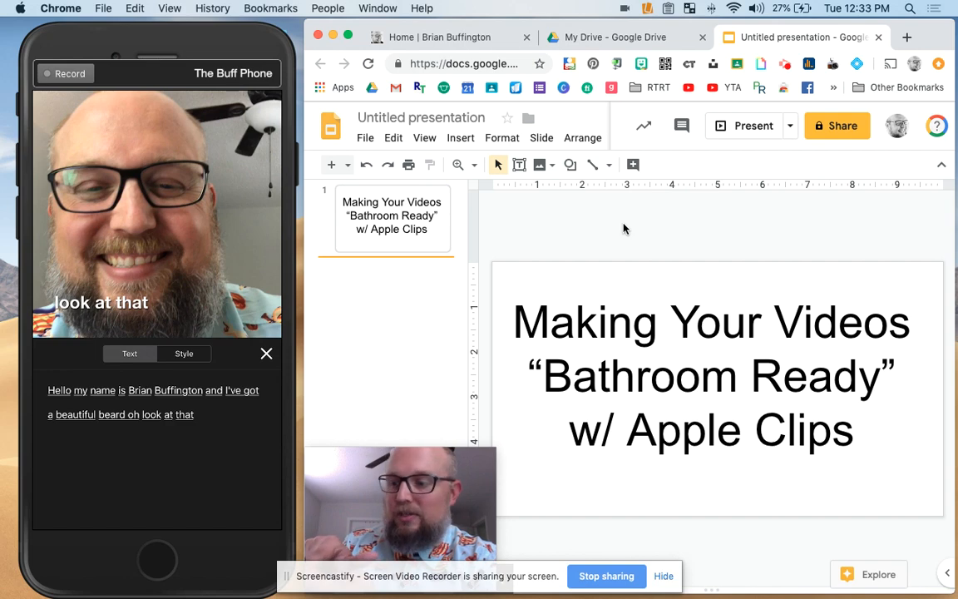
{"action": "left_click", "coordinate": [153, 405]}
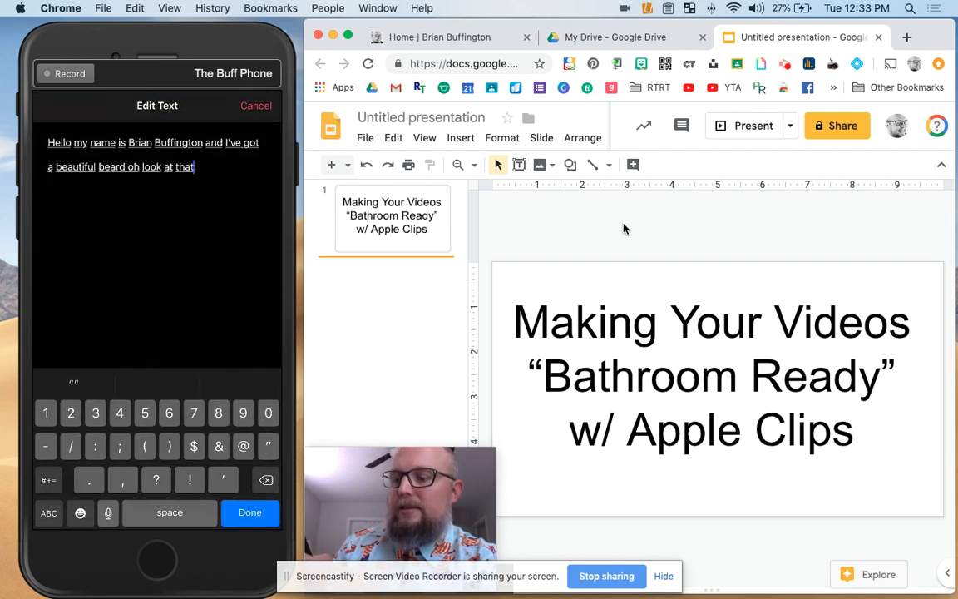
{"action": "type", "text": "!!!!"}
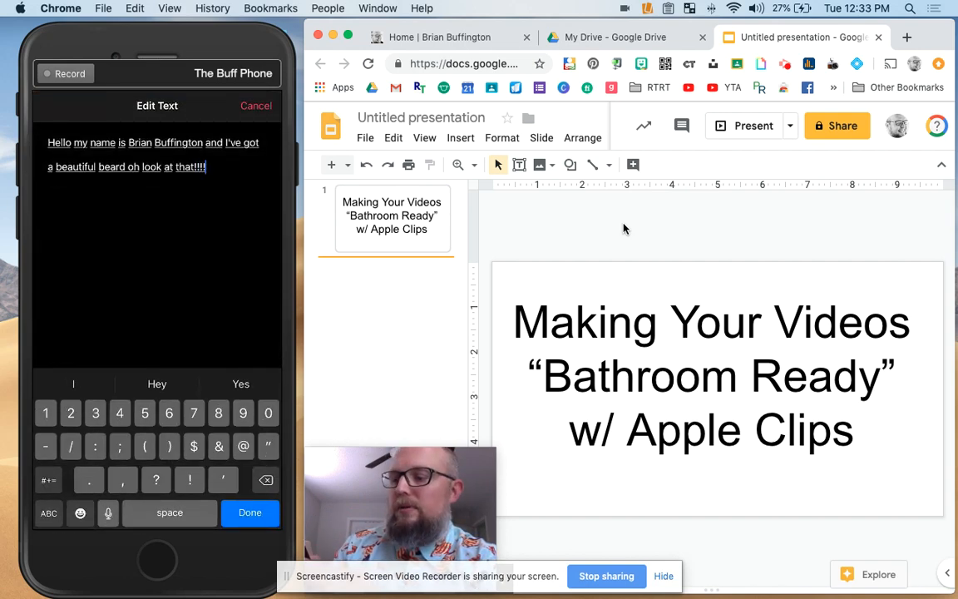
{"action": "left_click", "coordinate": [249, 512]}
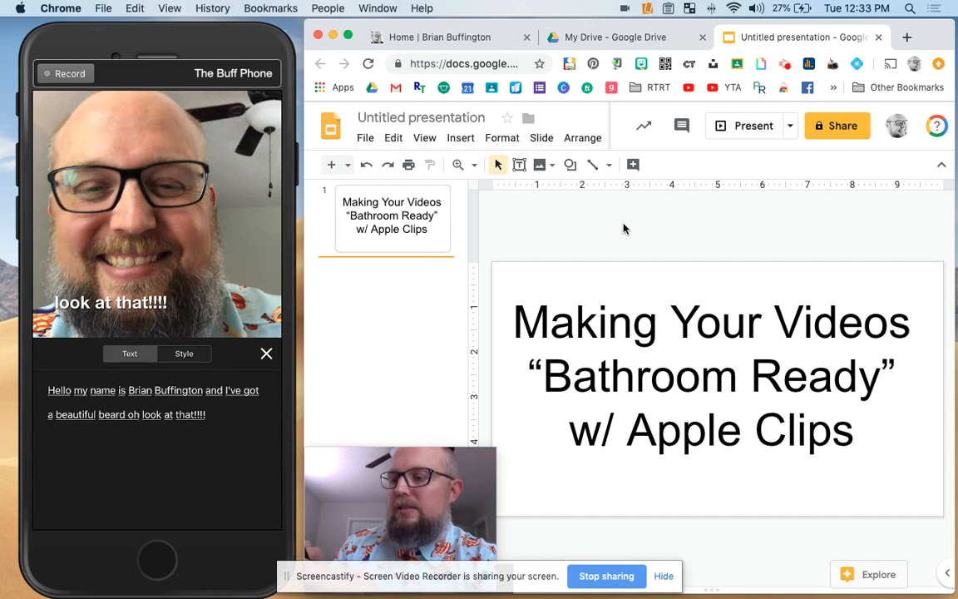